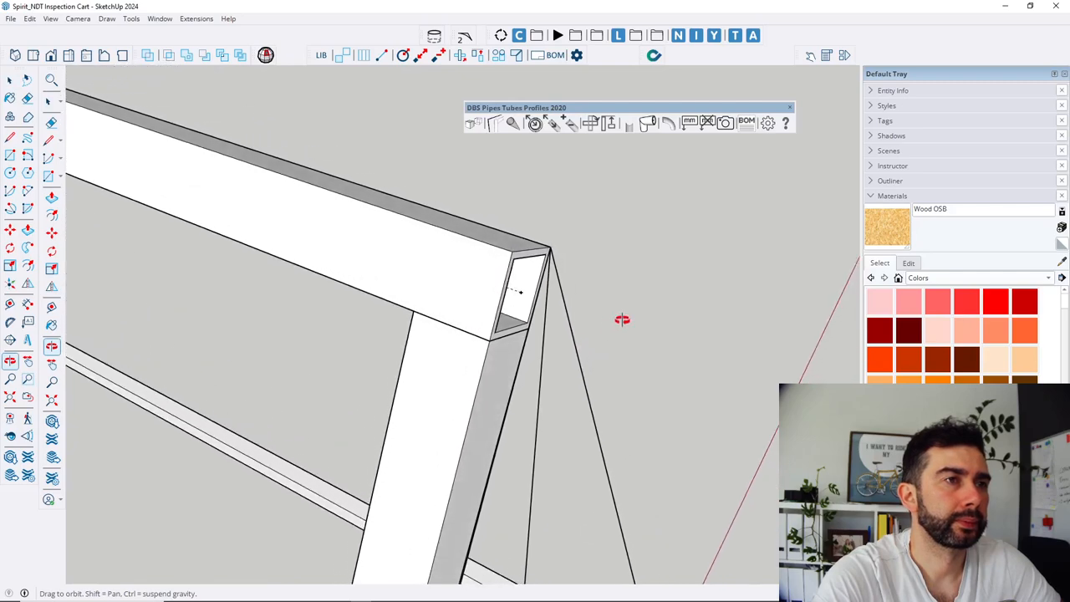
Start a mitre joint at the upper corner and choose the half-pipe-size length operation
{"action": "left_click_drag", "start_coordinate": [622, 320], "coordinate": [572, 293]}
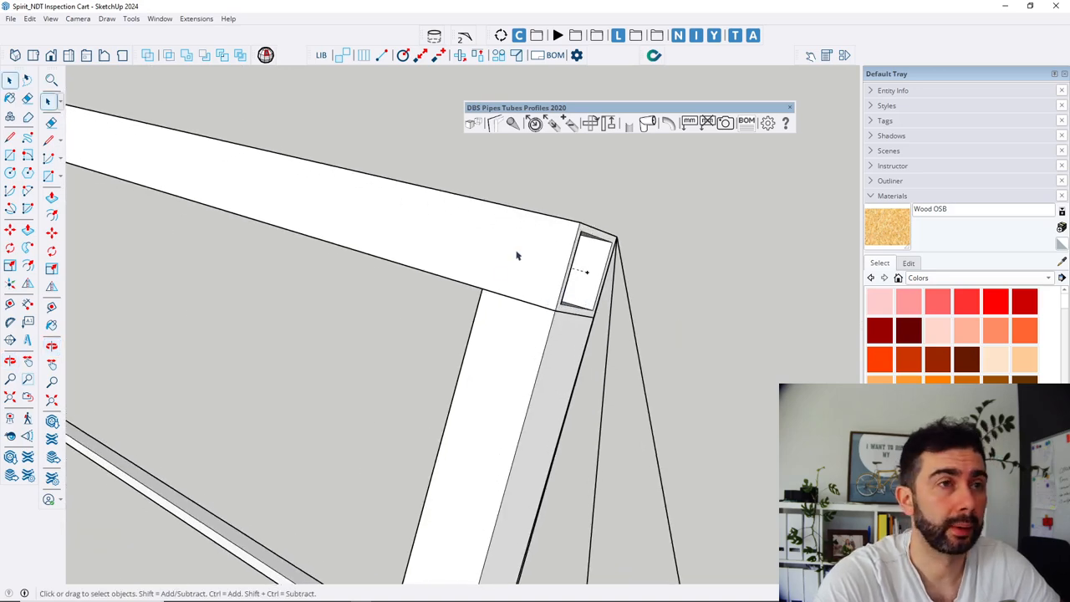
{"action": "mouse_move", "coordinate": [649, 124]}
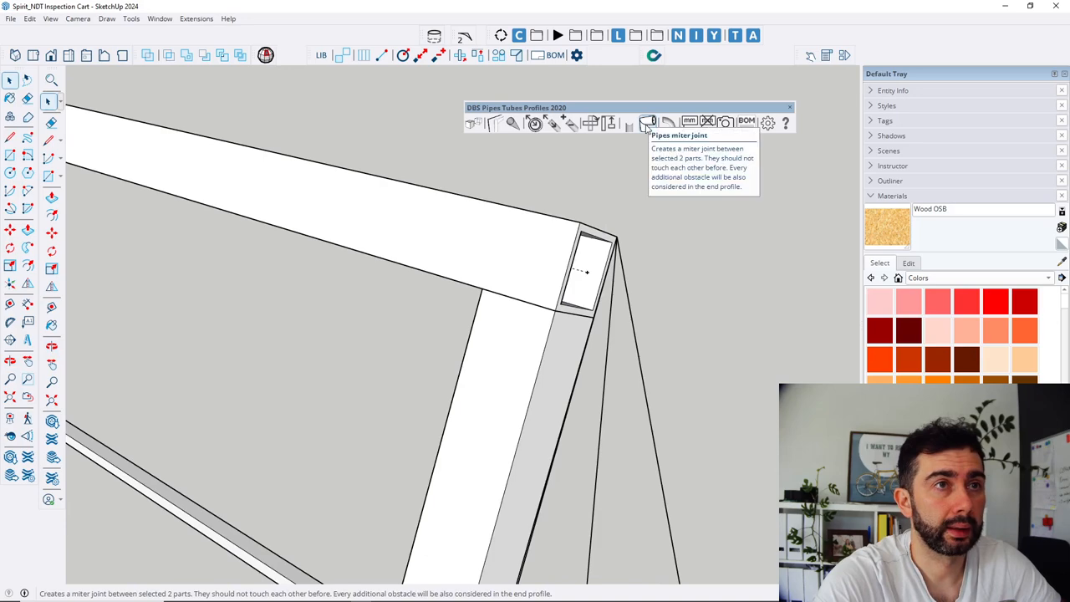
{"action": "left_click", "coordinate": [649, 122]}
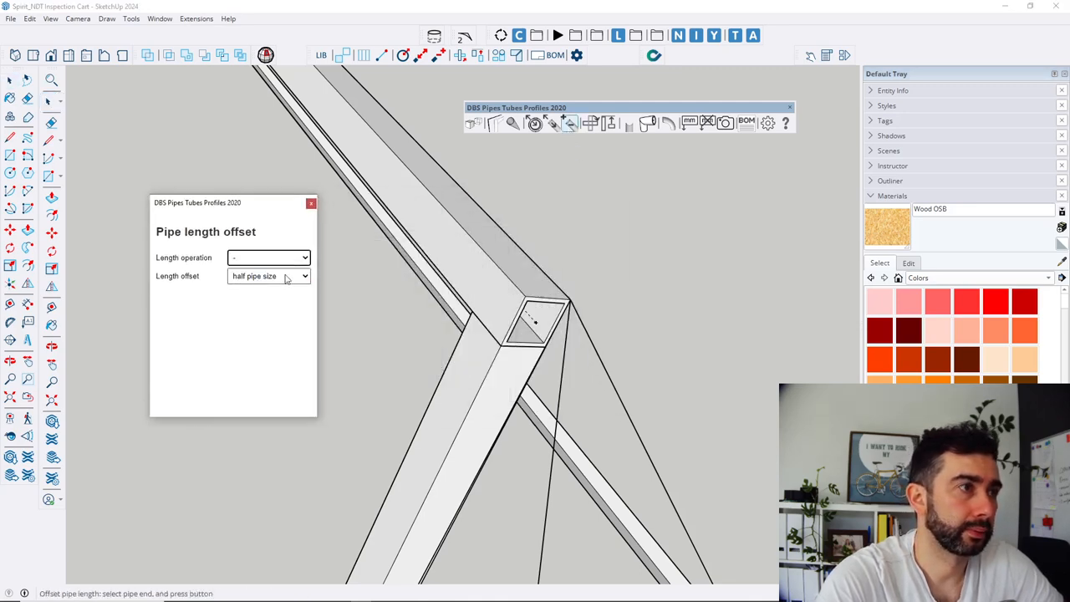
{"action": "left_click", "coordinate": [519, 285]}
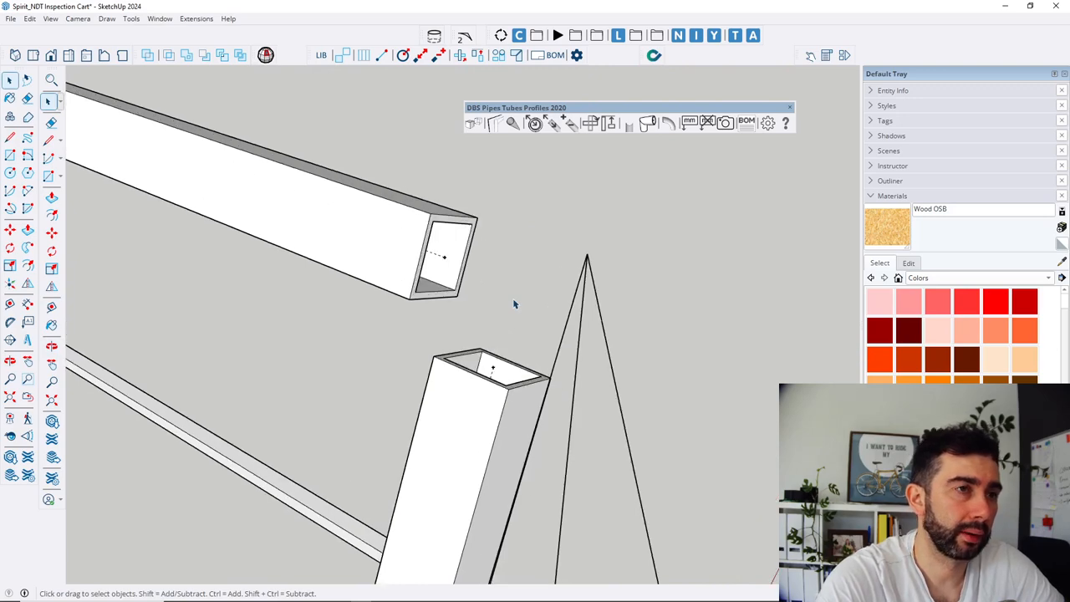
{"action": "mouse_move", "coordinate": [488, 269]}
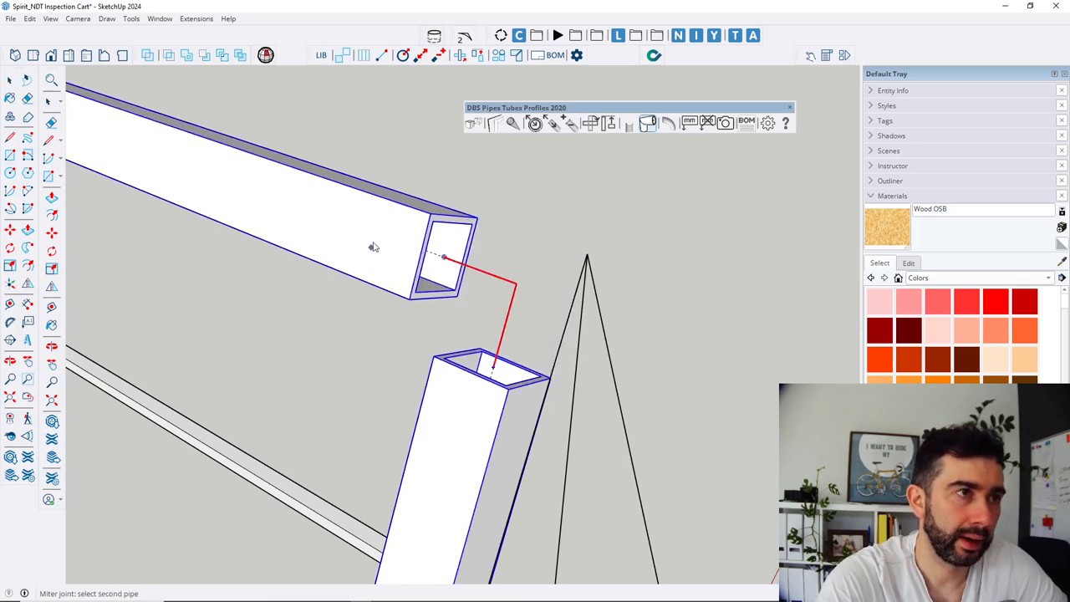
{"action": "mouse_move", "coordinate": [393, 238]}
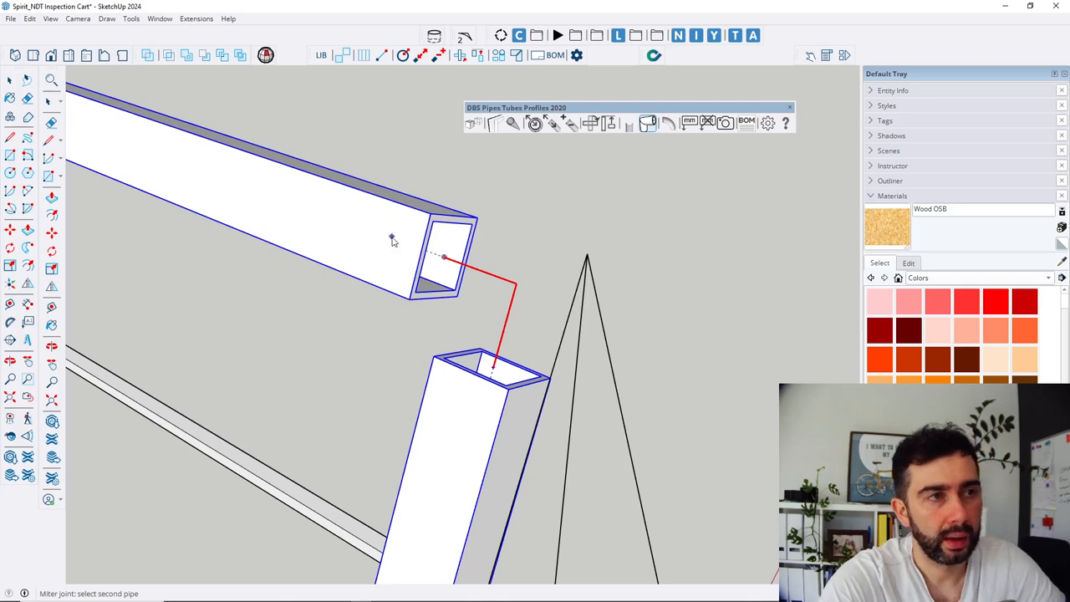
{"action": "mouse_move", "coordinate": [408, 254]}
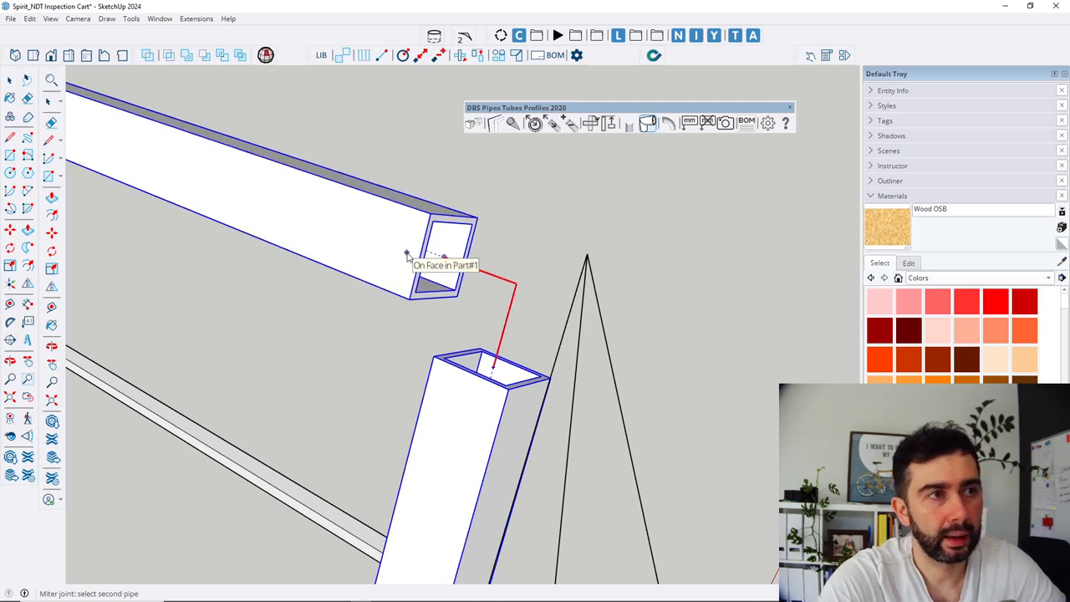
{"action": "mouse_move", "coordinate": [395, 254]}
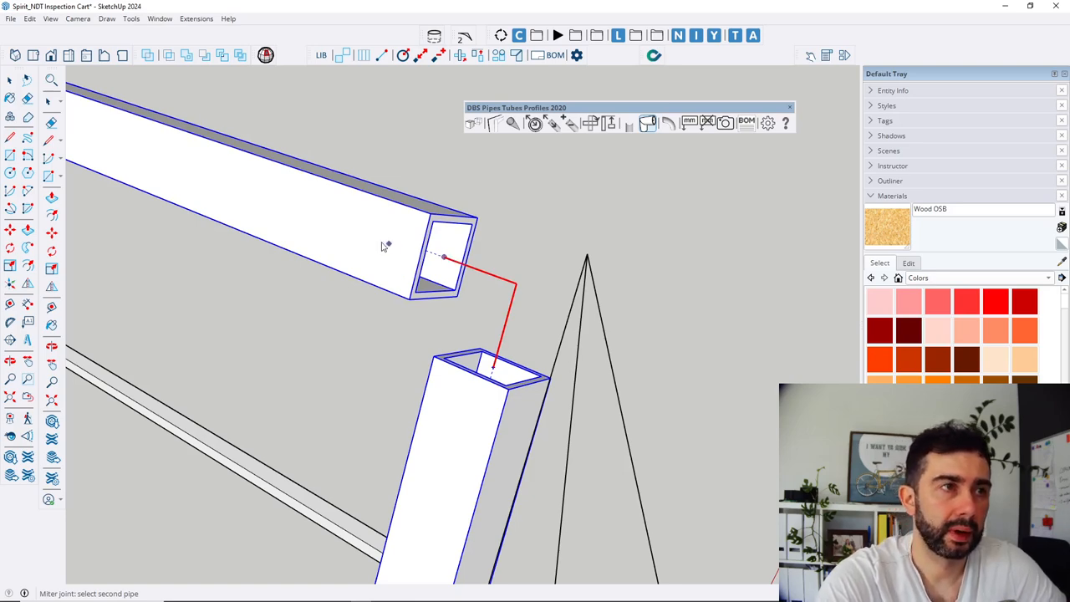
{"action": "mouse_move", "coordinate": [385, 231]}
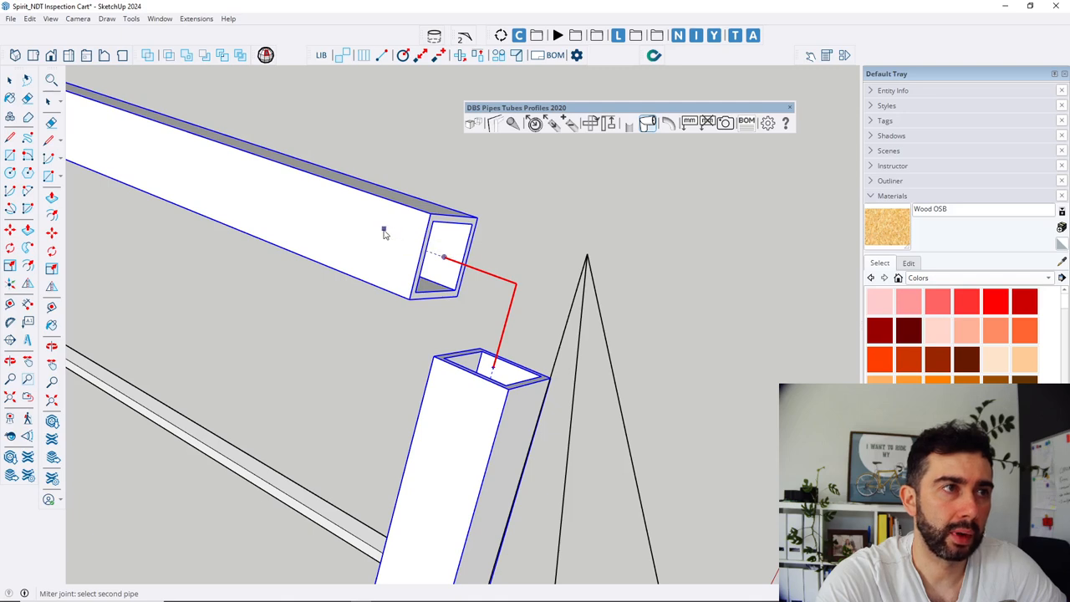
{"action": "mouse_move", "coordinate": [385, 233]}
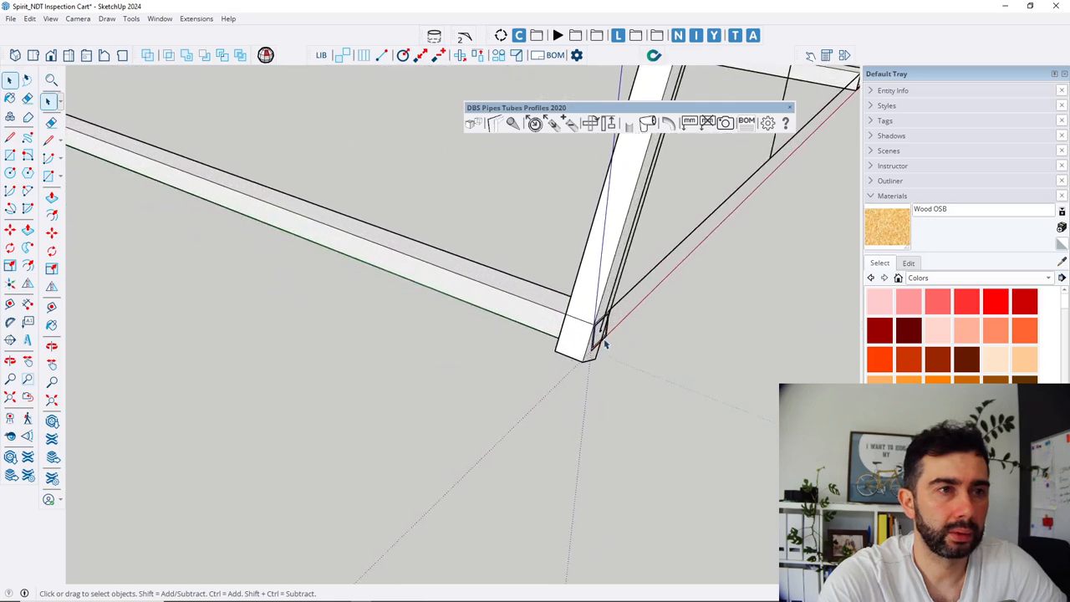
Start a mitre joint at the lower corner and bring up the Pipe length offset tool
{"action": "left_click_drag", "start_coordinate": [602, 343], "coordinate": [288, 164]}
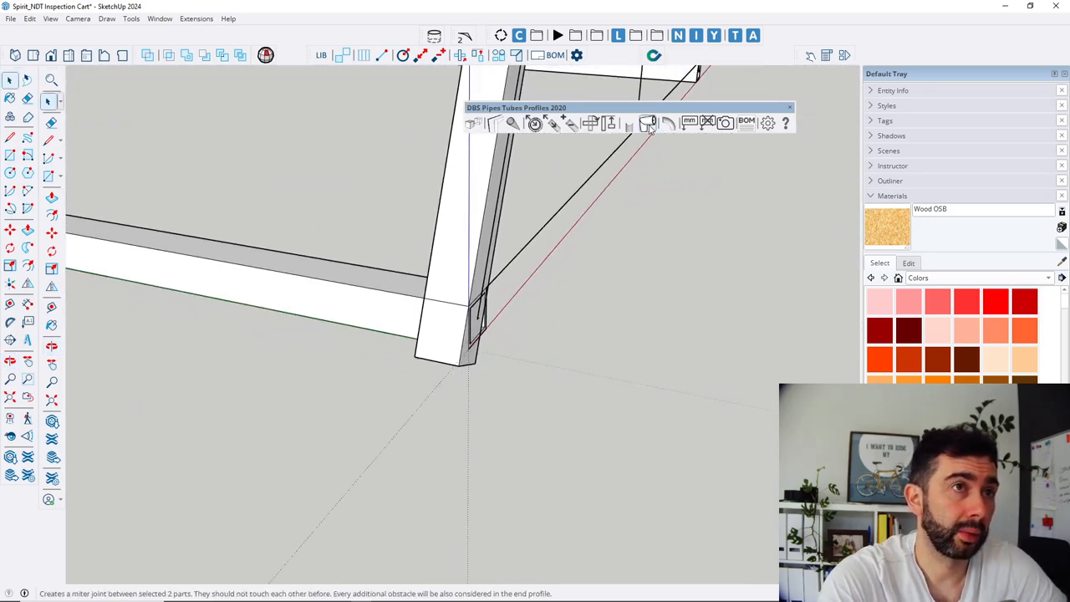
{"action": "mouse_move", "coordinate": [649, 123]}
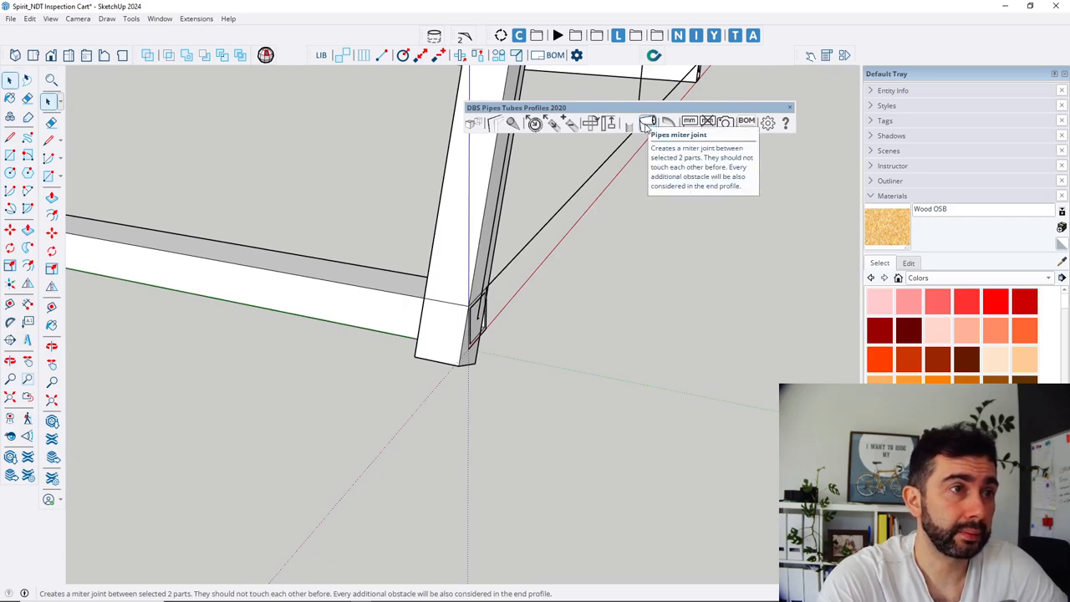
{"action": "left_click", "coordinate": [649, 124]}
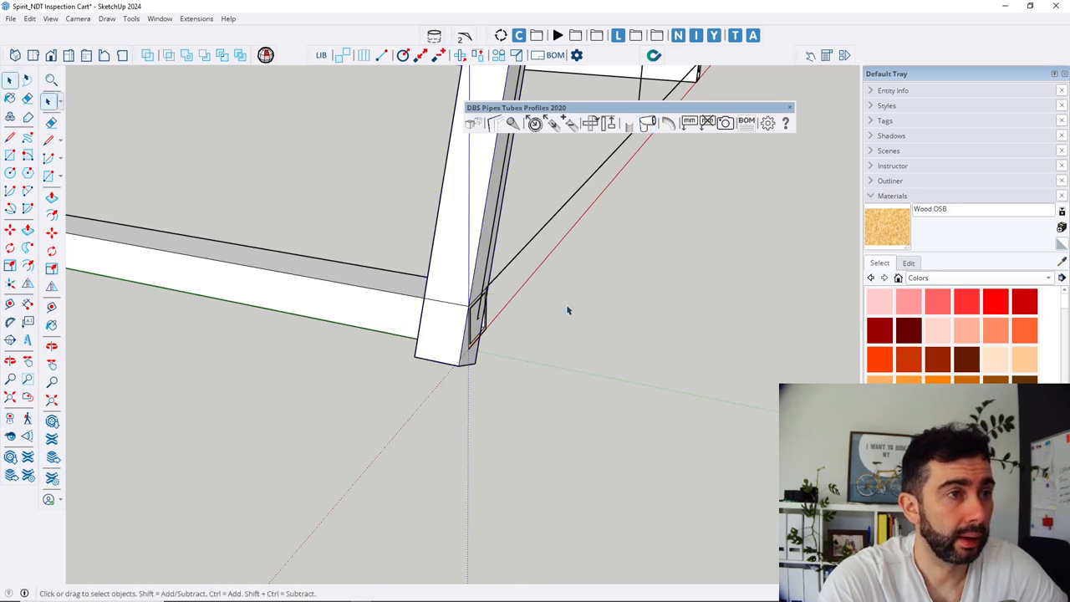
{"action": "left_click", "coordinate": [553, 124]}
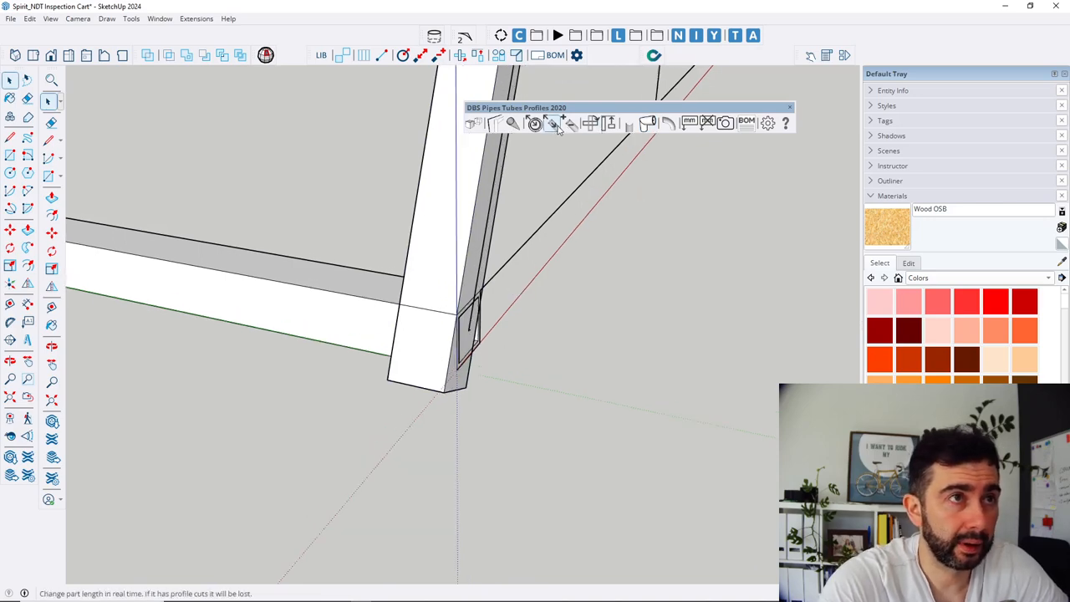
{"action": "left_click", "coordinate": [570, 124]}
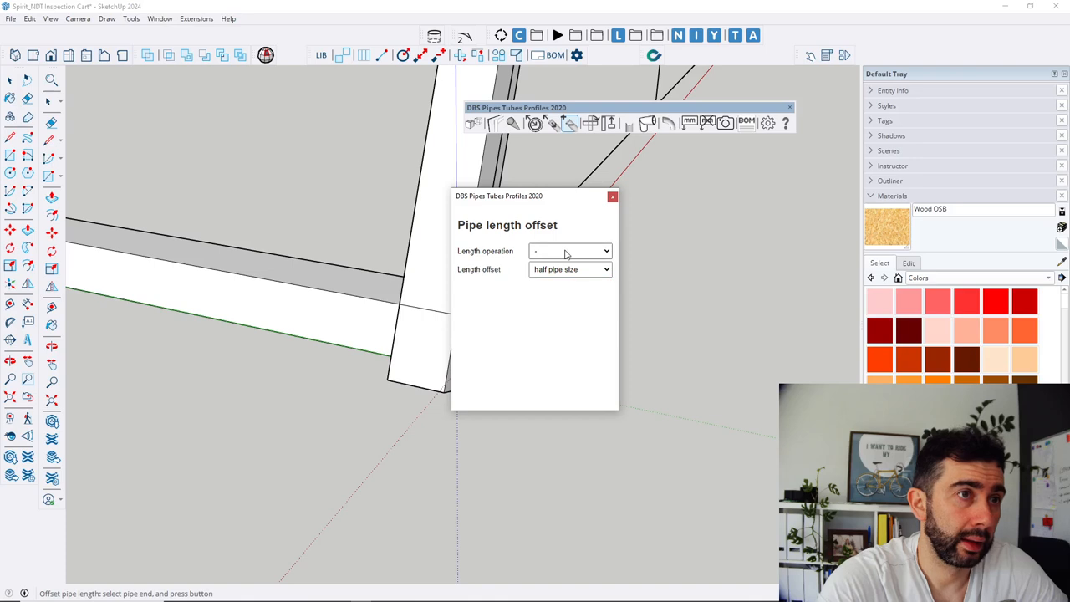
Choose the length operation that shortens each lower-corner tube end by half the pipe size
{"action": "left_click", "coordinate": [421, 355]}
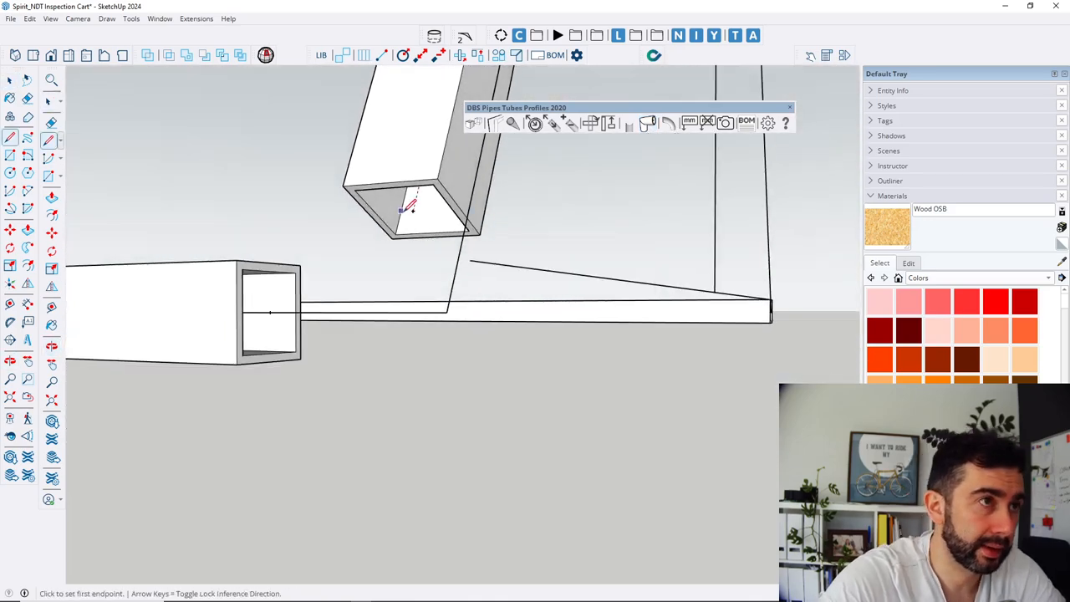
{"action": "left_click", "coordinate": [412, 211]}
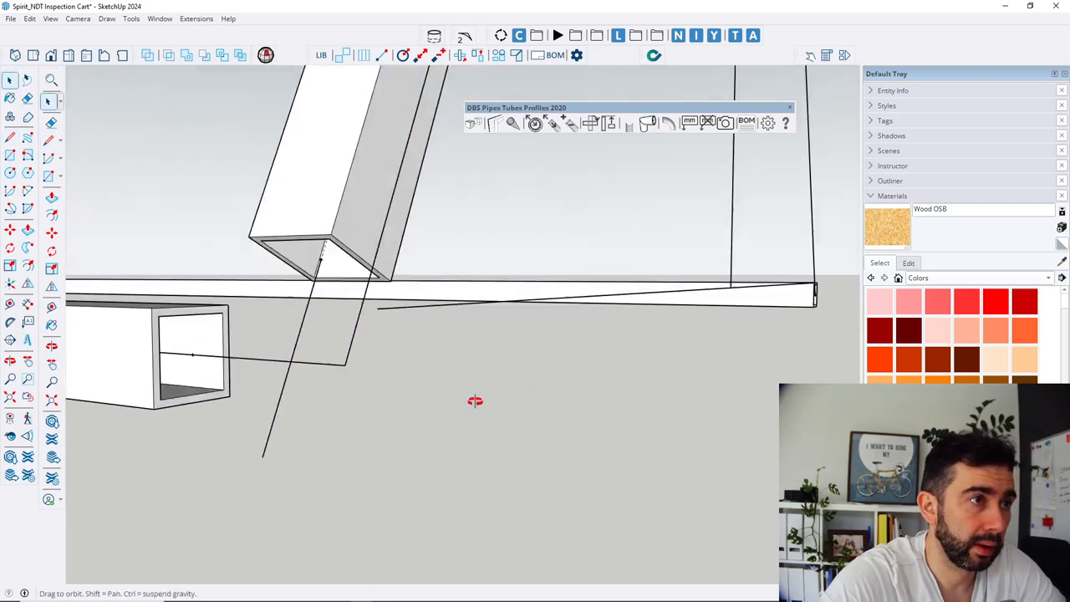
{"action": "left_click_drag", "start_coordinate": [475, 401], "coordinate": [311, 350]}
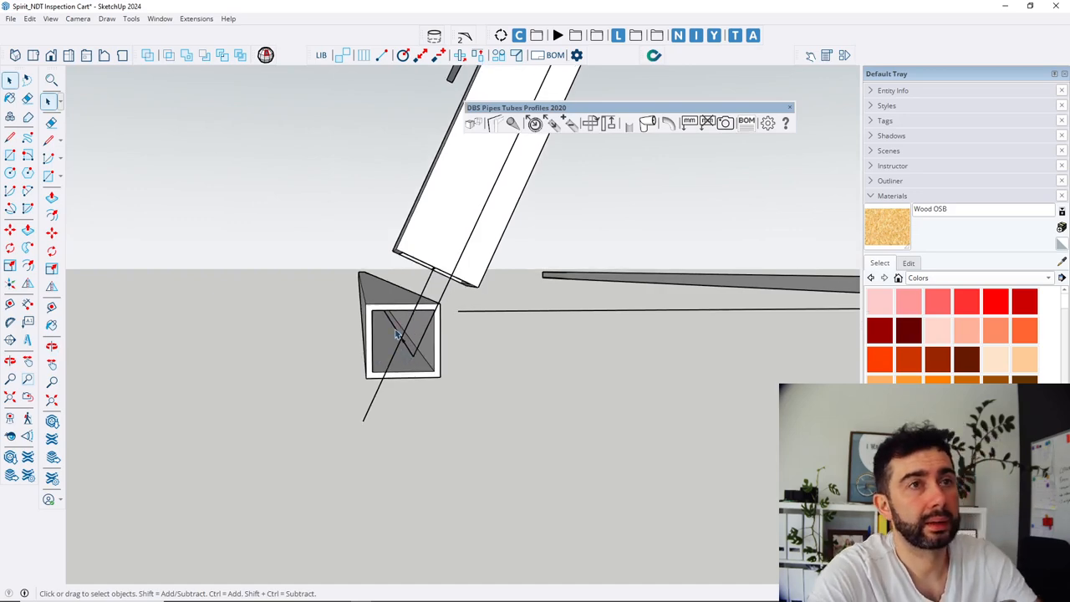
{"action": "left_click_drag", "start_coordinate": [398, 334], "coordinate": [661, 324]}
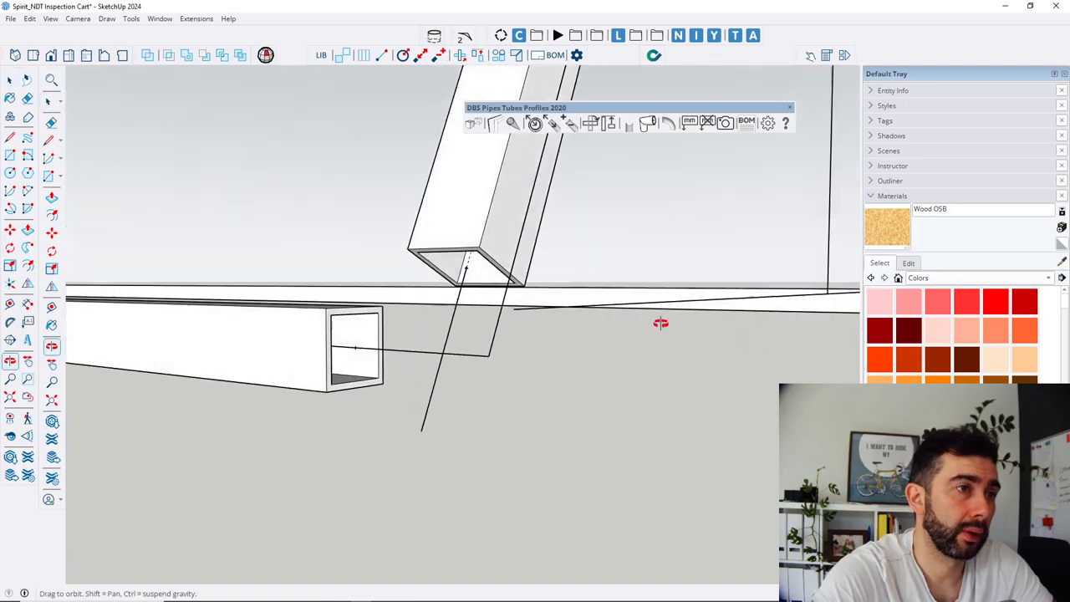
{"action": "left_click_drag", "start_coordinate": [661, 323], "coordinate": [448, 294]}
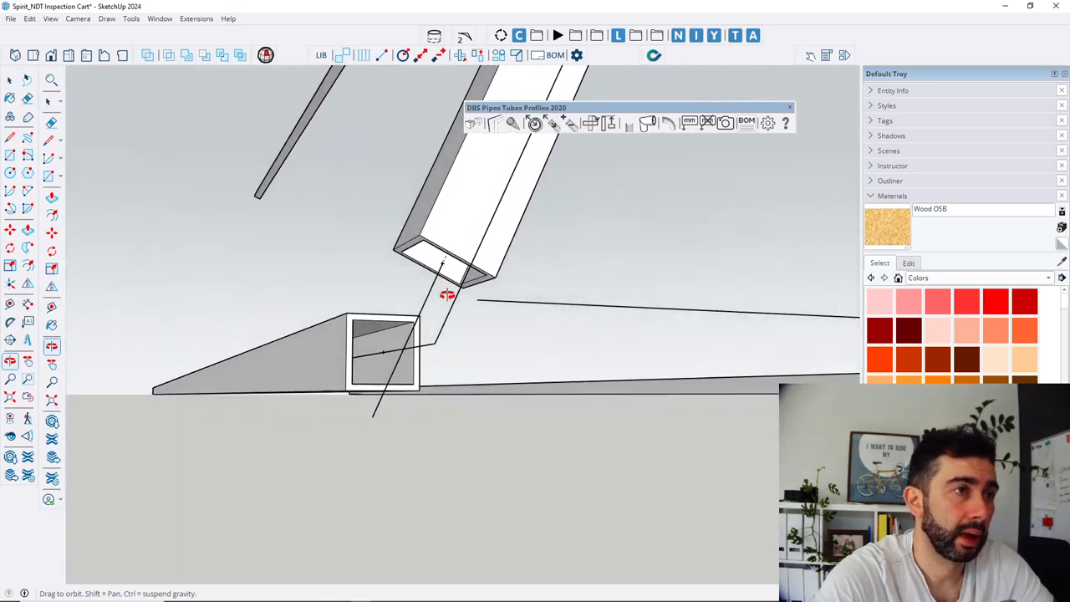
{"action": "left_click_drag", "start_coordinate": [448, 292], "coordinate": [448, 351]}
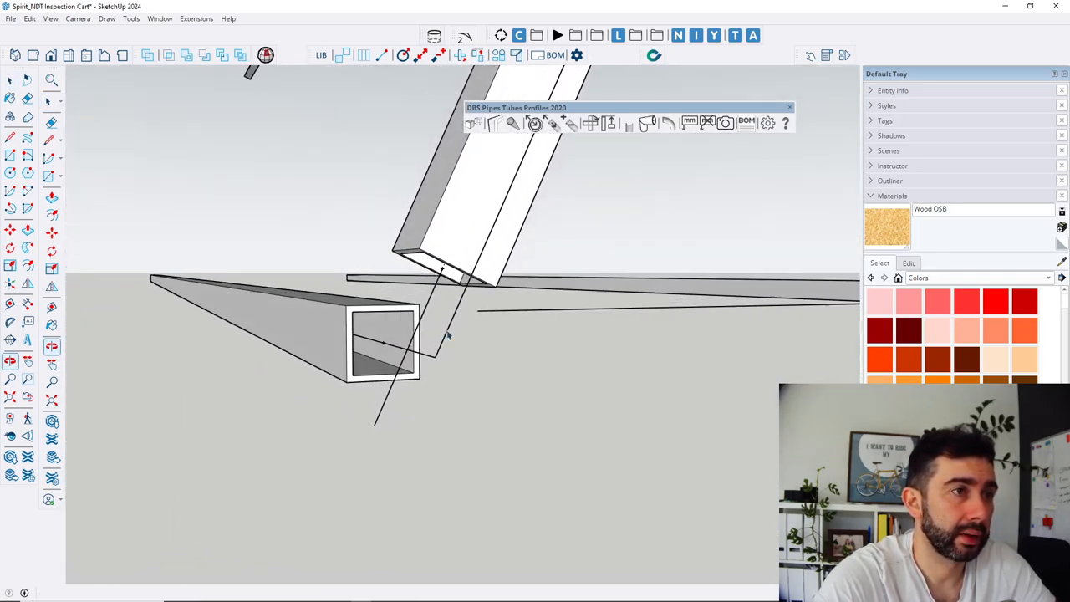
{"action": "left_click", "coordinate": [452, 209]}
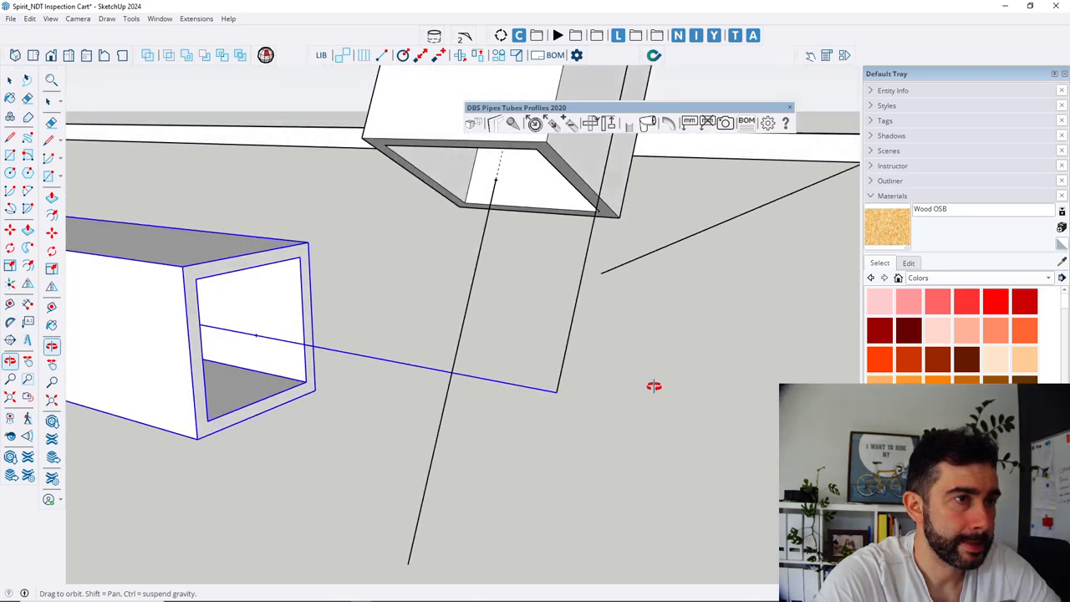
Move the horizontal tube so its centre line meets the angled tube's centre line and check the alignment
{"action": "left_click_drag", "start_coordinate": [655, 385], "coordinate": [537, 406]}
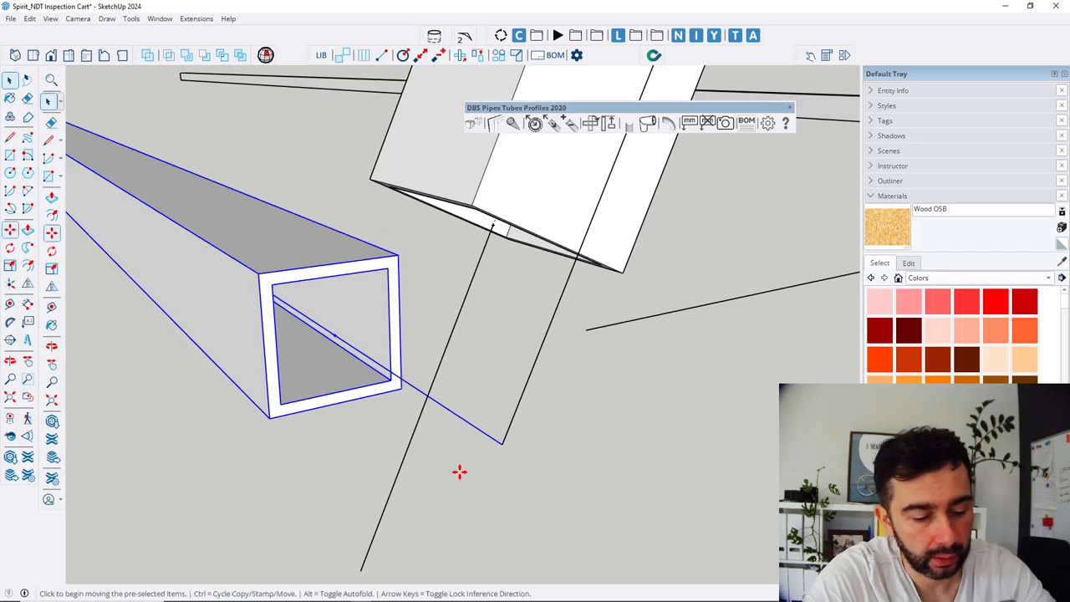
{"action": "mouse_move", "coordinate": [475, 425]}
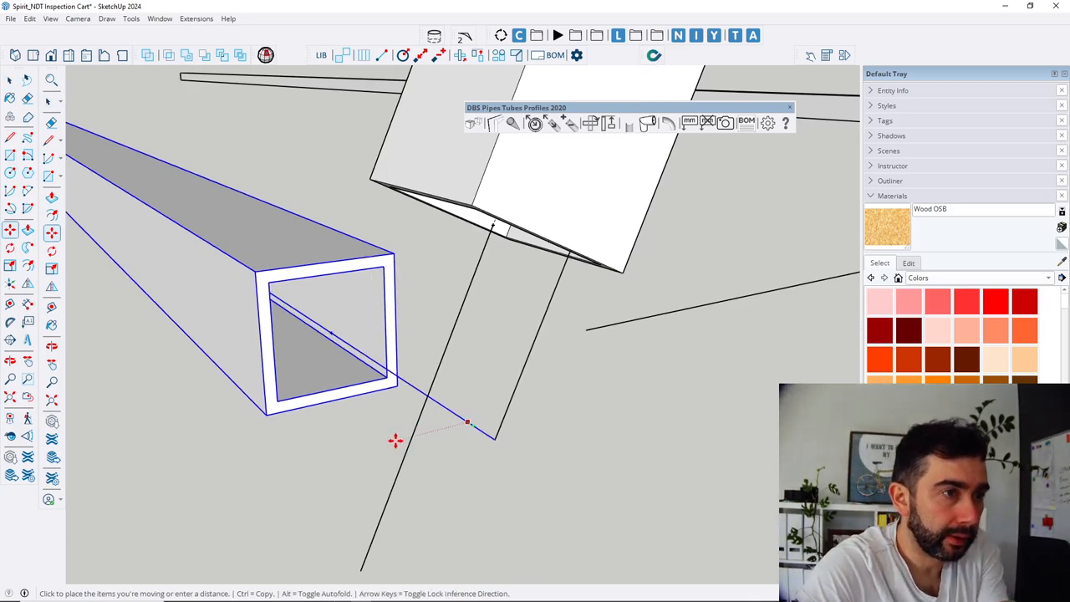
{"action": "mouse_move", "coordinate": [421, 409]}
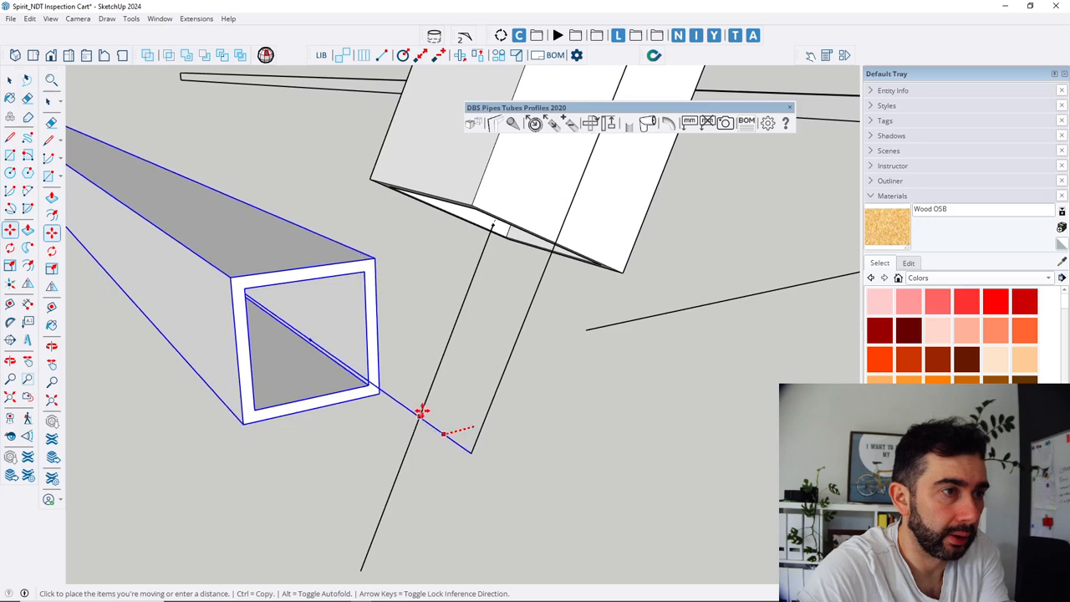
{"action": "left_click", "coordinate": [421, 409]}
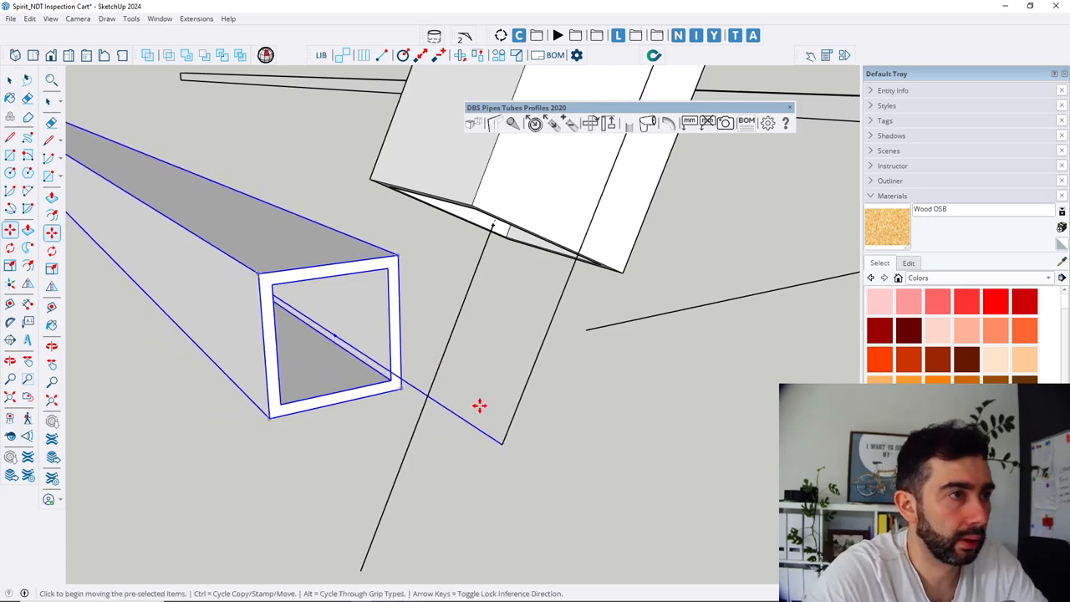
{"action": "left_click_drag", "start_coordinate": [478, 407], "coordinate": [589, 482]}
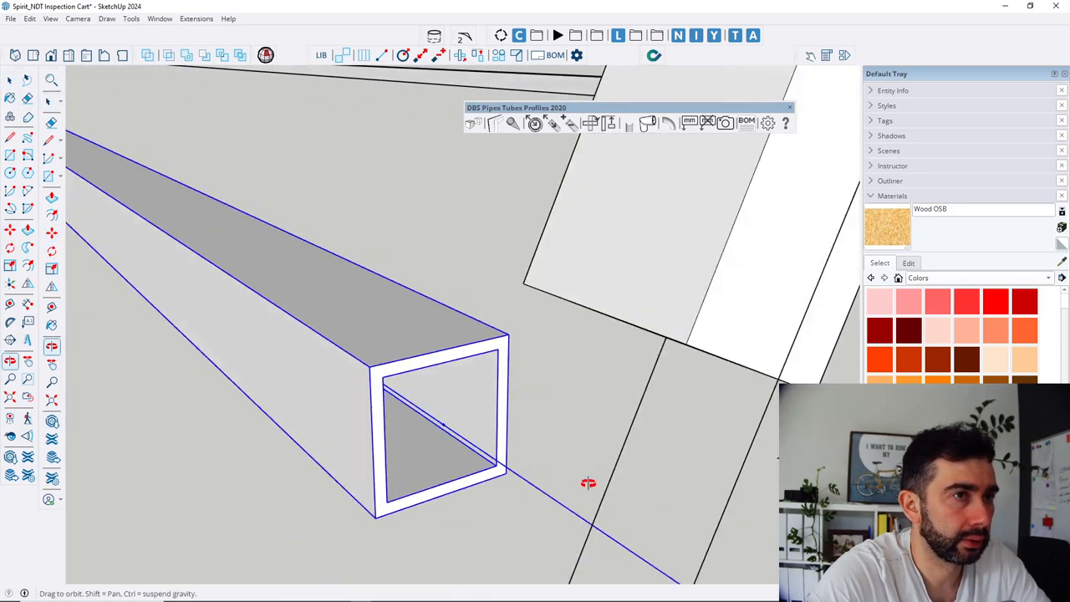
{"action": "left_click_drag", "start_coordinate": [589, 481], "coordinate": [473, 460]}
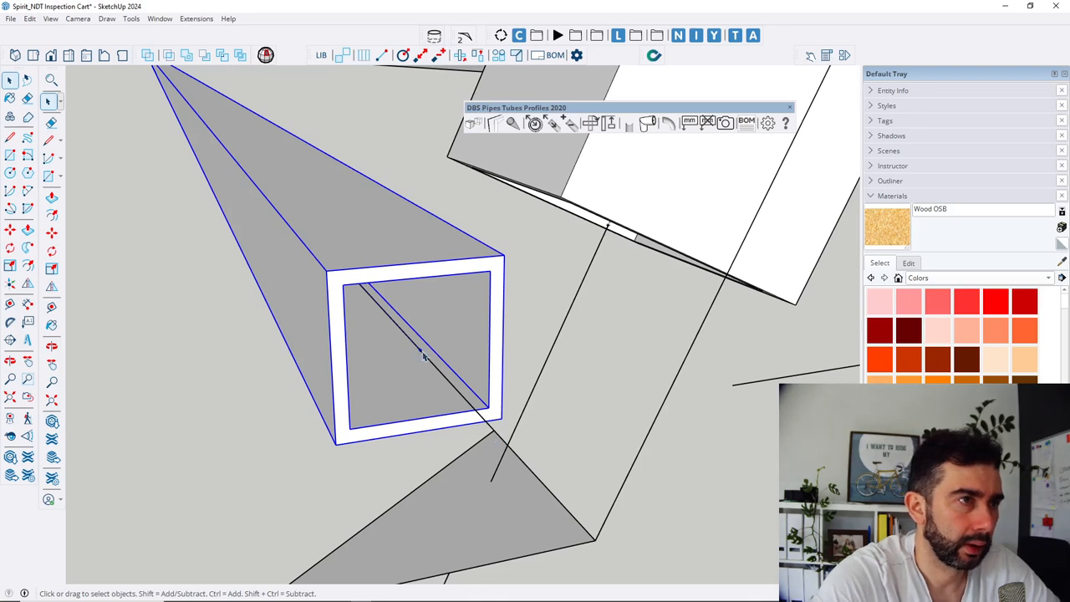
{"action": "mouse_move", "coordinate": [426, 377]}
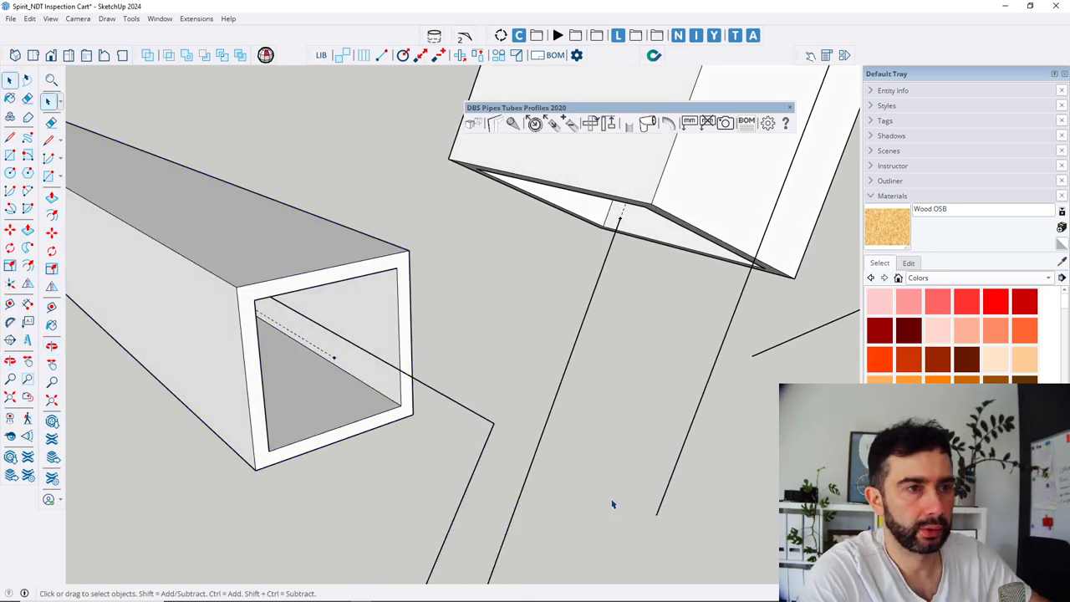
{"action": "left_click", "coordinate": [477, 418]}
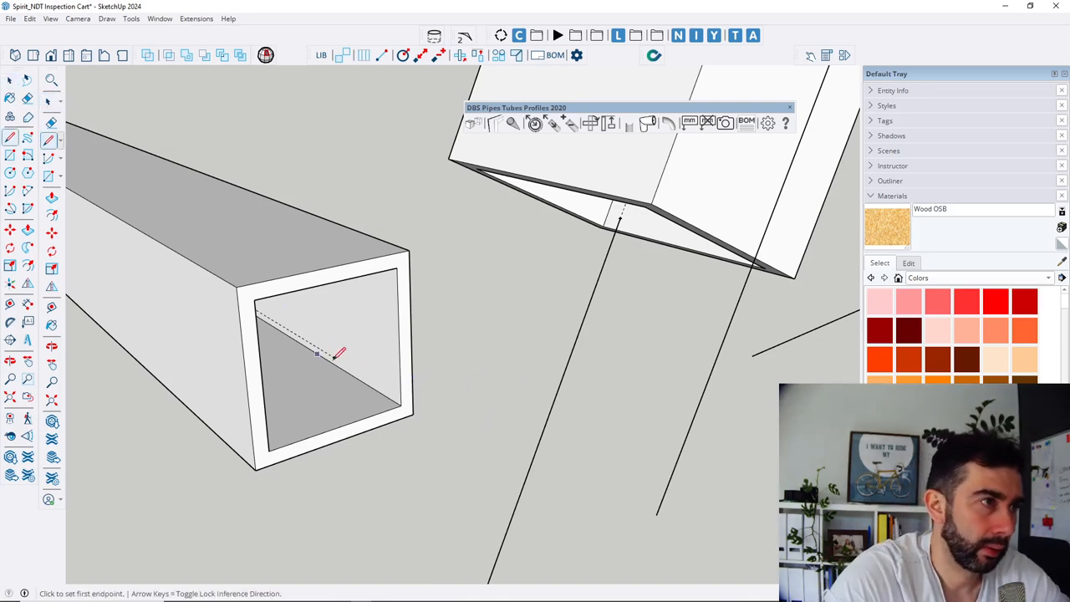
{"action": "left_click", "coordinate": [317, 355]}
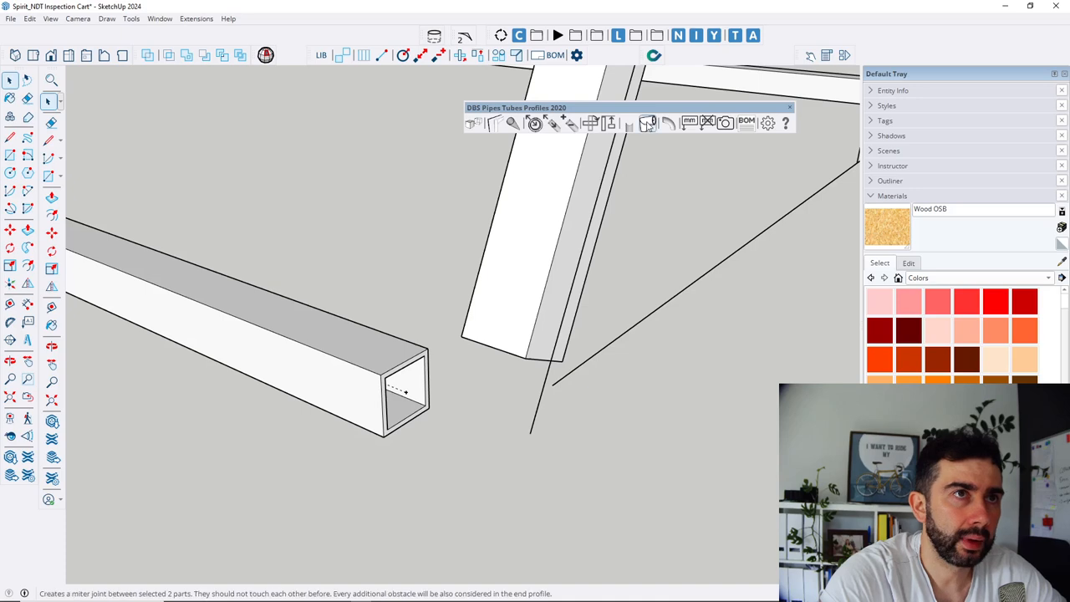
Create the mitre joint between the horizontal and angled tubes and inspect the closed corner
{"action": "left_click", "coordinate": [318, 351]}
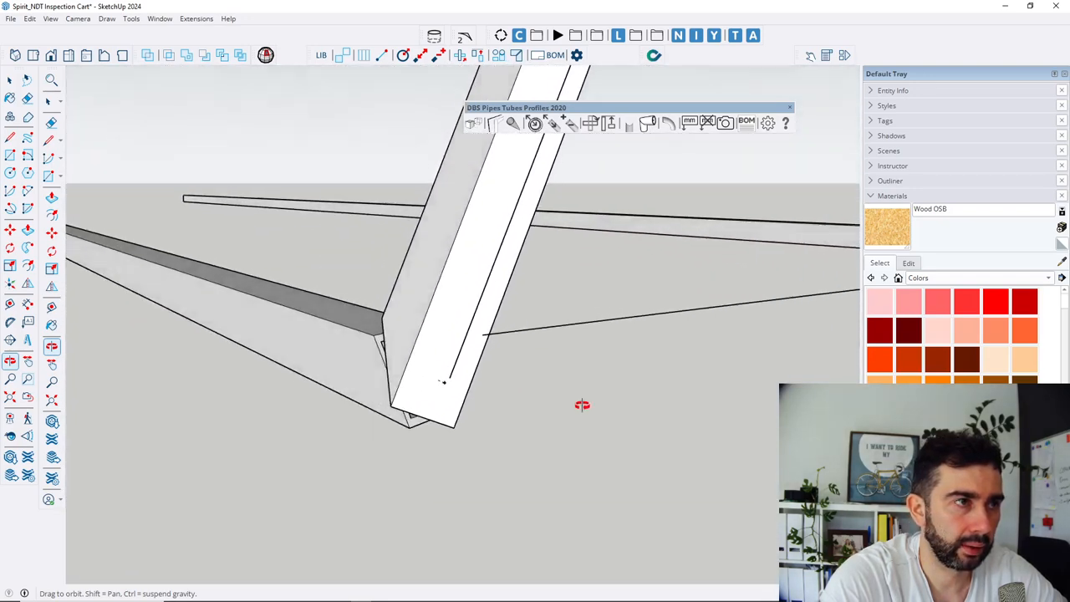
{"action": "left_click_drag", "start_coordinate": [582, 405], "coordinate": [478, 442]}
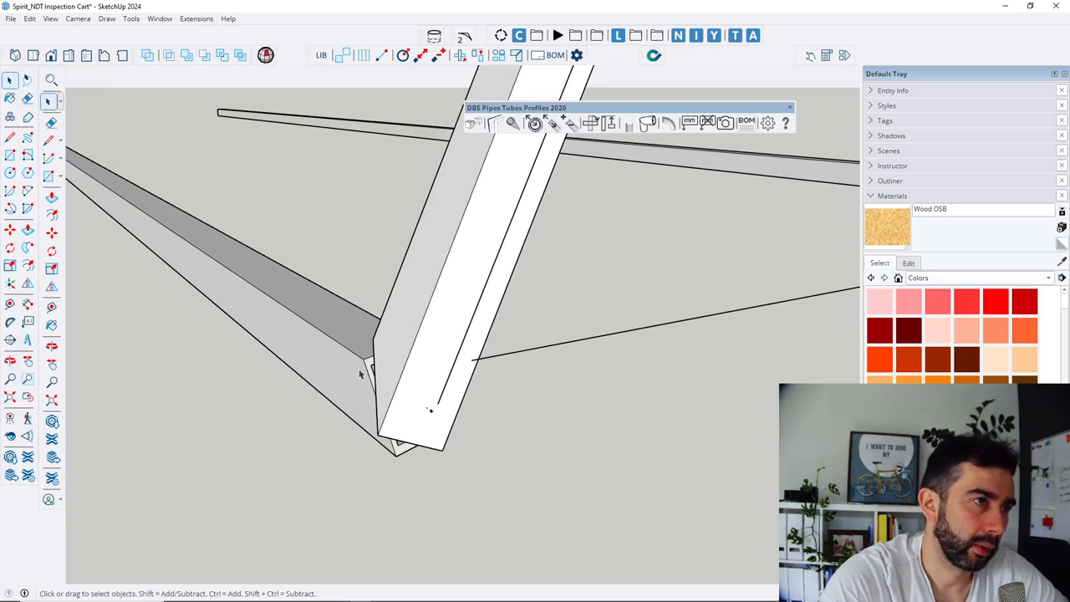
{"action": "mouse_move", "coordinate": [348, 370]}
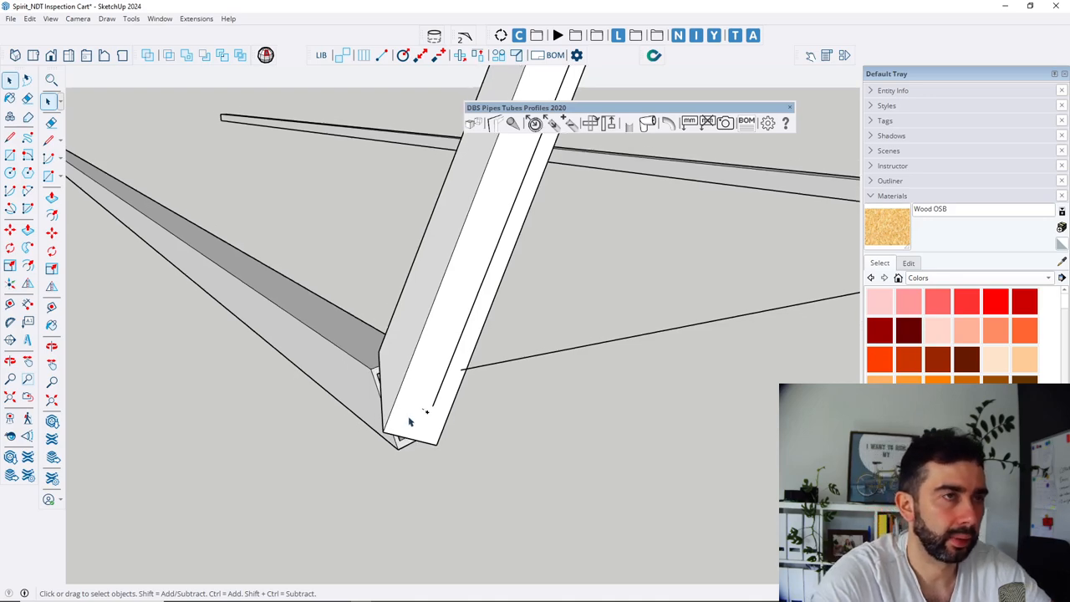
{"action": "left_click_drag", "start_coordinate": [410, 422], "coordinate": [487, 386]}
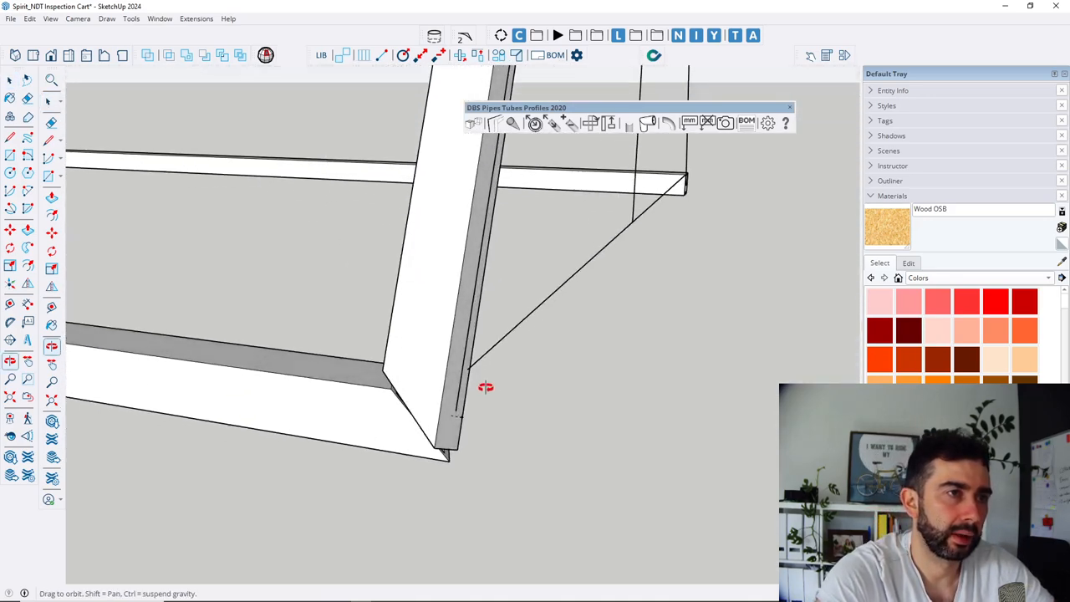